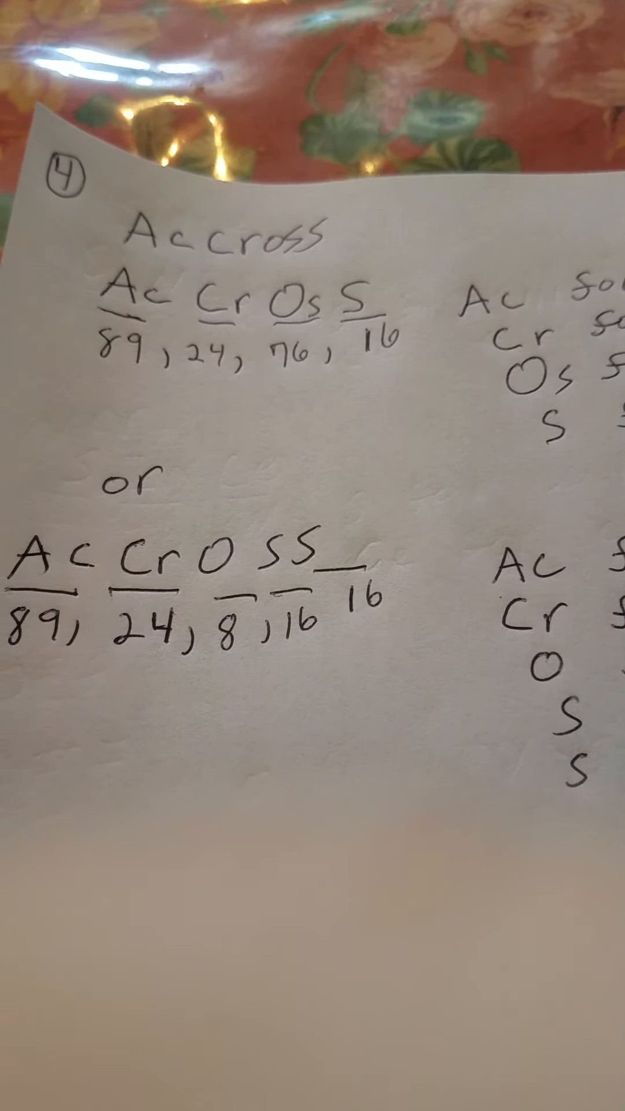
scroll(down, 3)
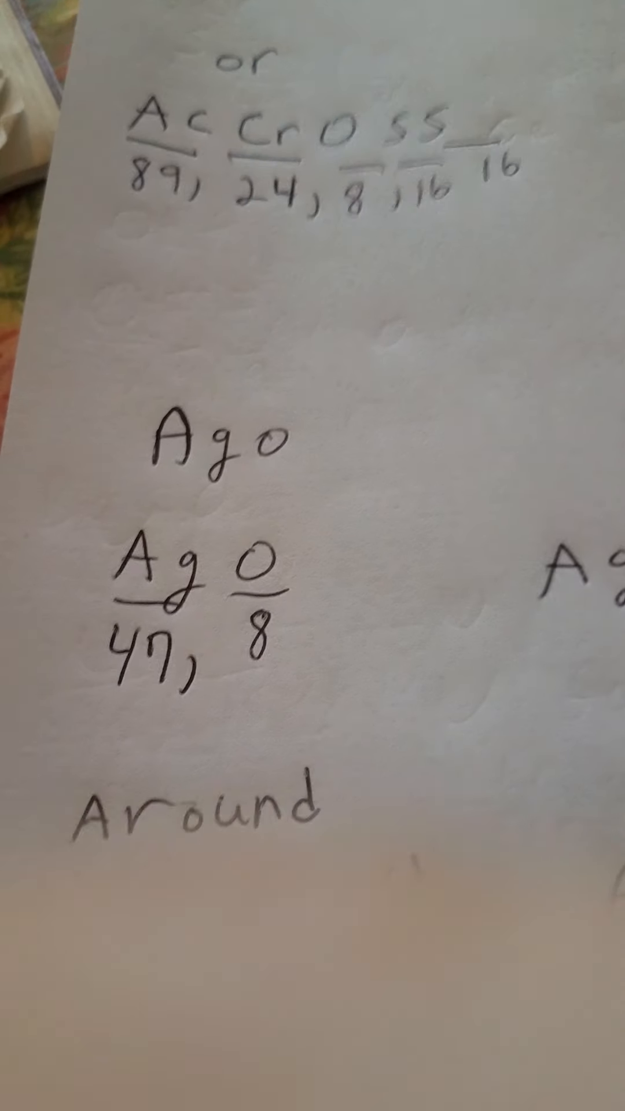